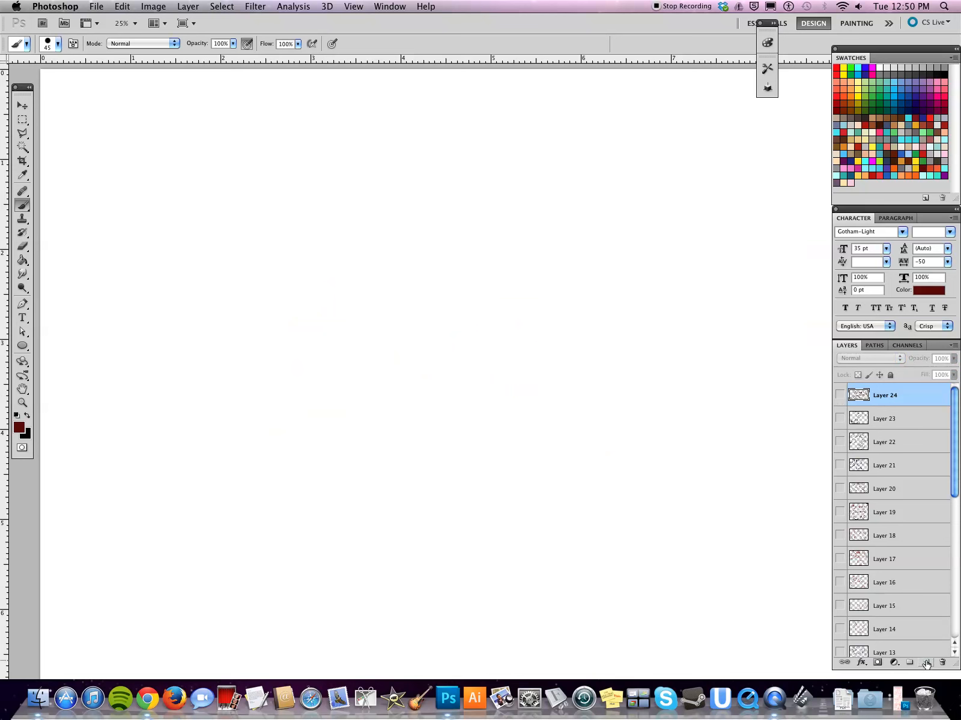
- Add a new empty Layer 25 above Layer 24 for the drawing
click(926, 662)
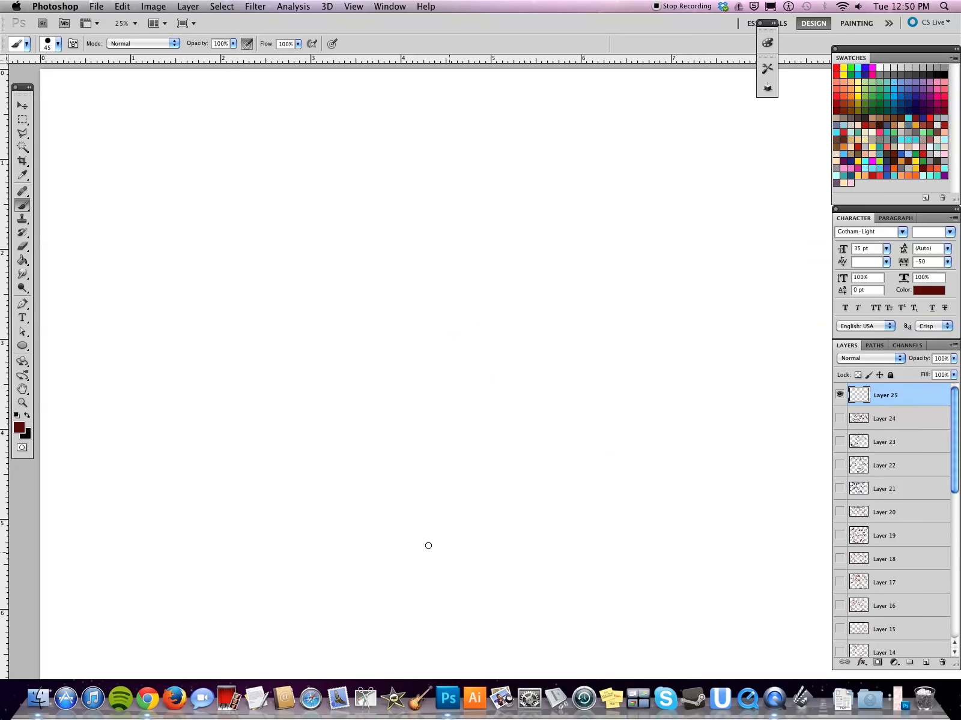
mouse_move(501, 461)
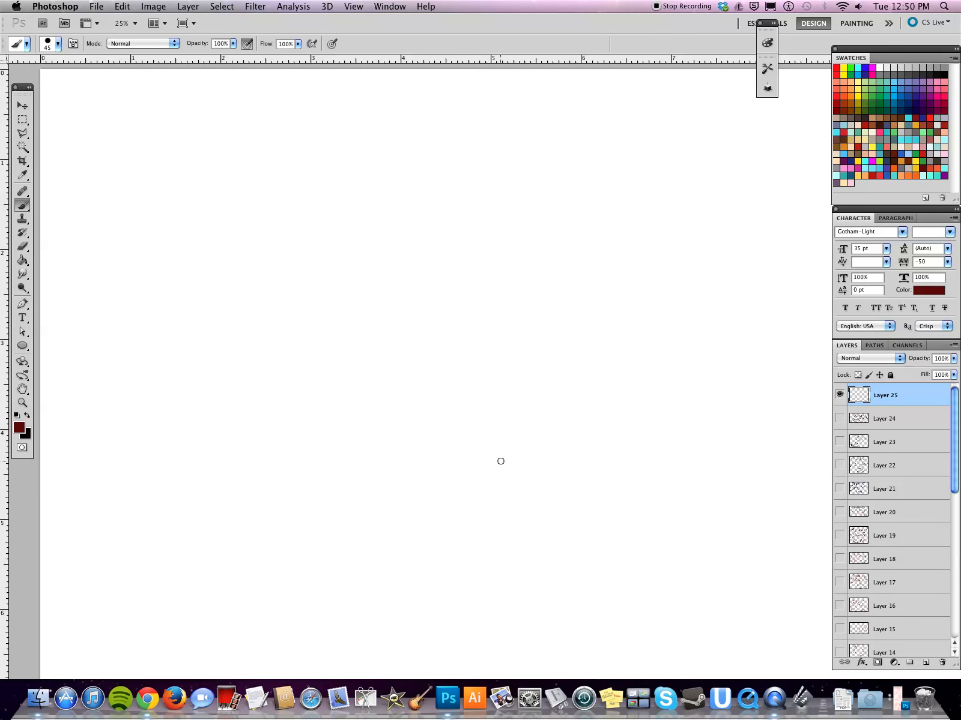
mouse_move(717, 493)
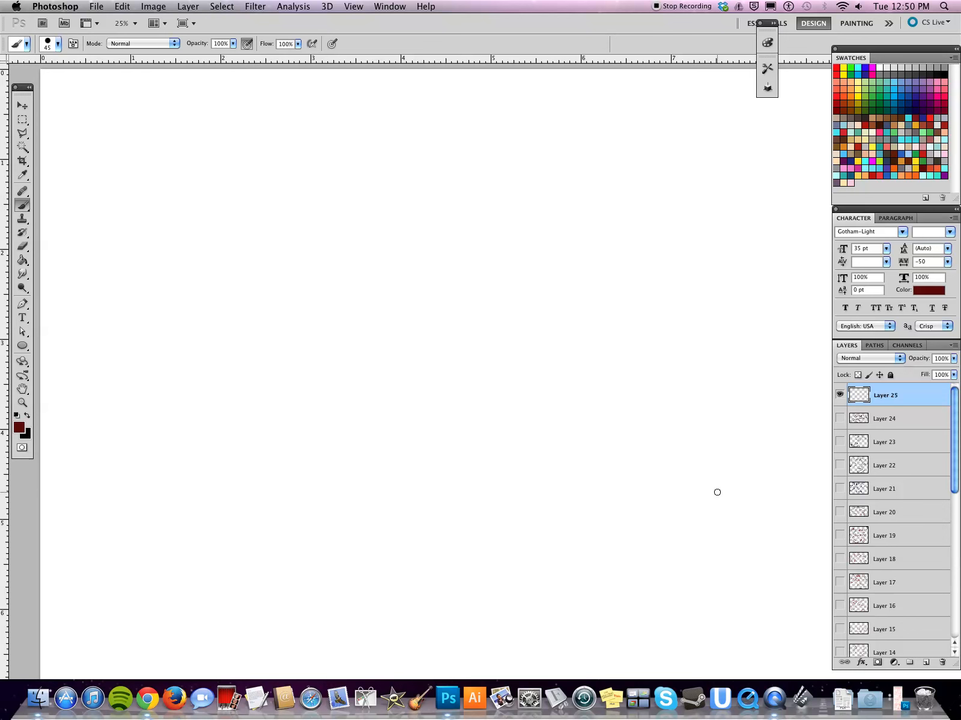
mouse_move(416, 353)
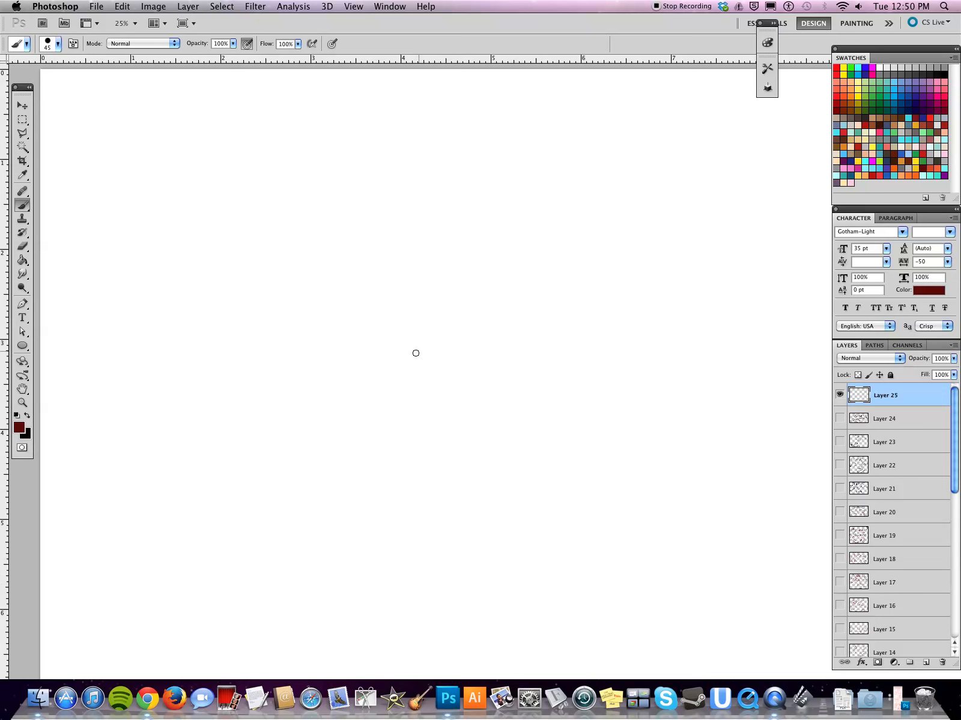
mouse_move(173, 607)
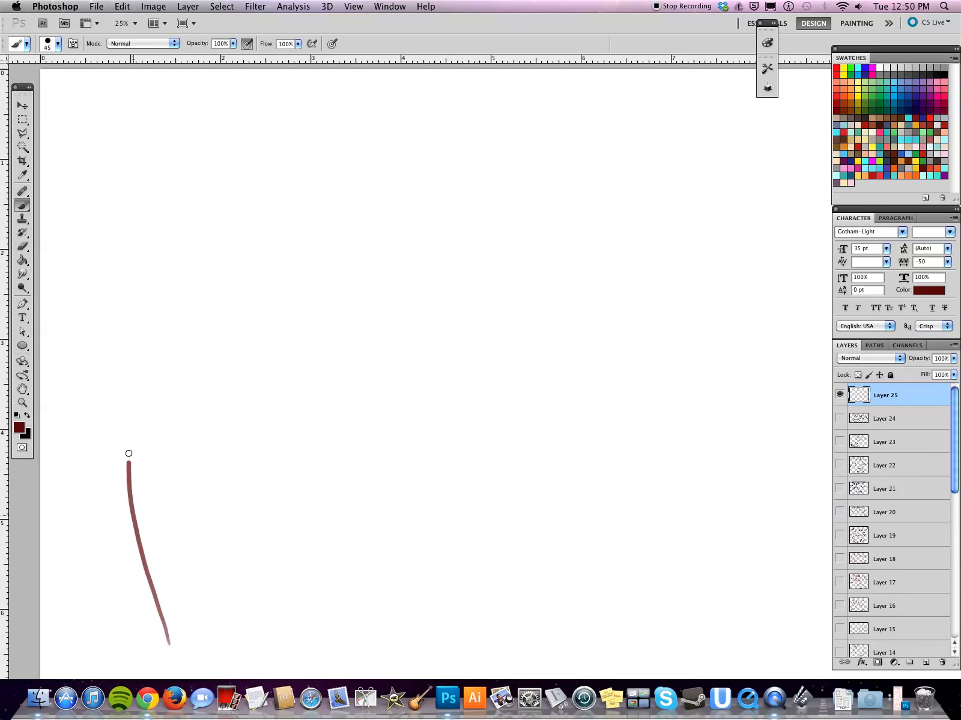
- Draw a dark red freehand line looping up, right, over the top, ending in zigzag spikes
drag(129, 463, 240, 345)
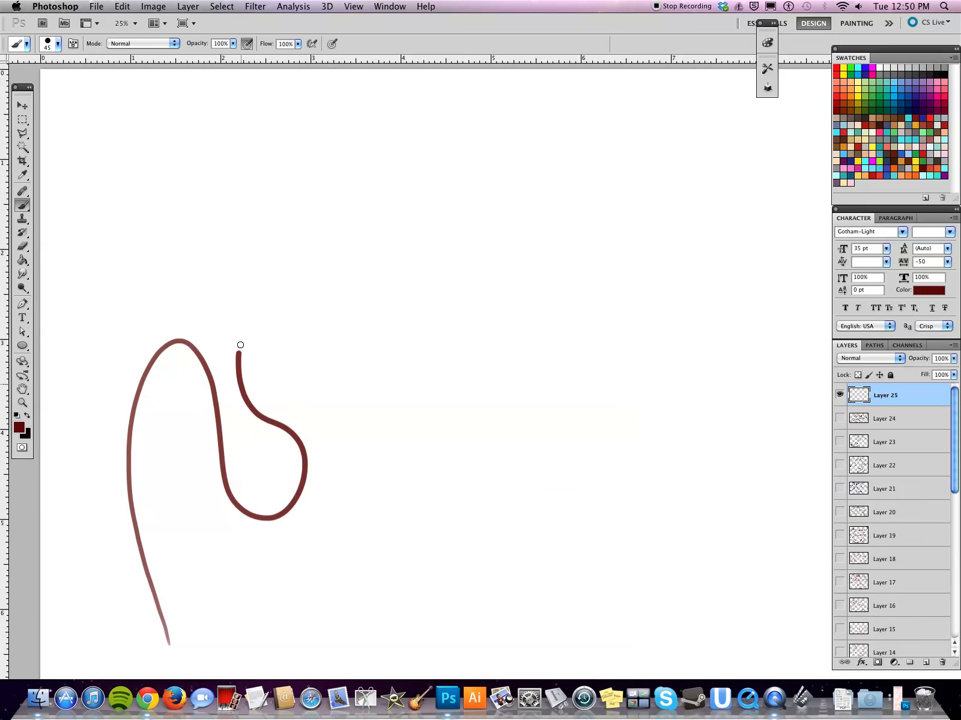
drag(240, 345, 495, 274)
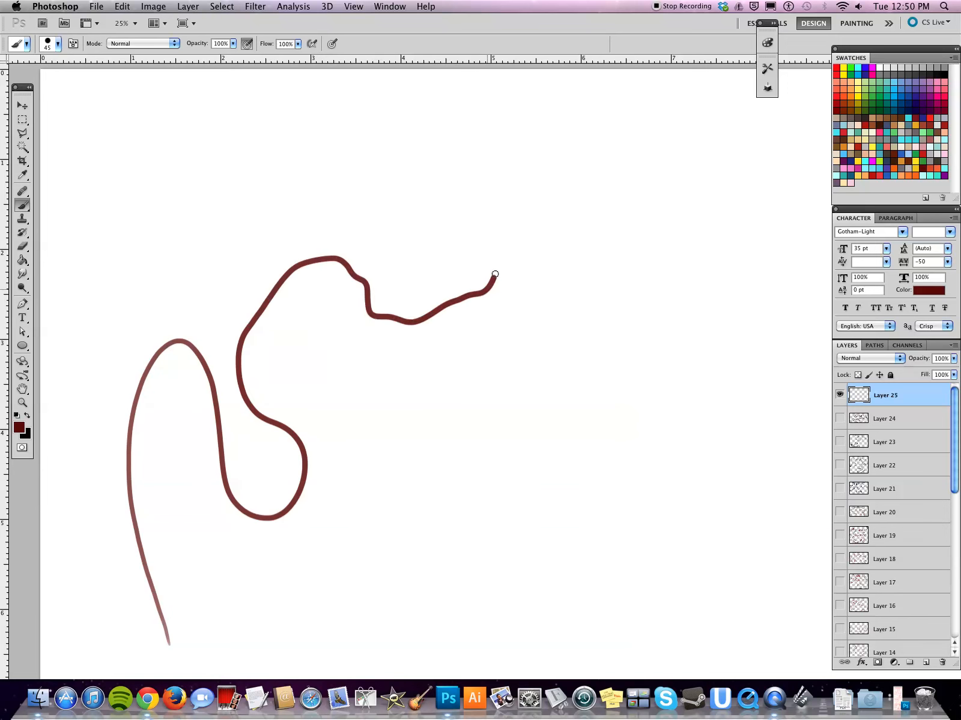
drag(495, 274, 441, 147)
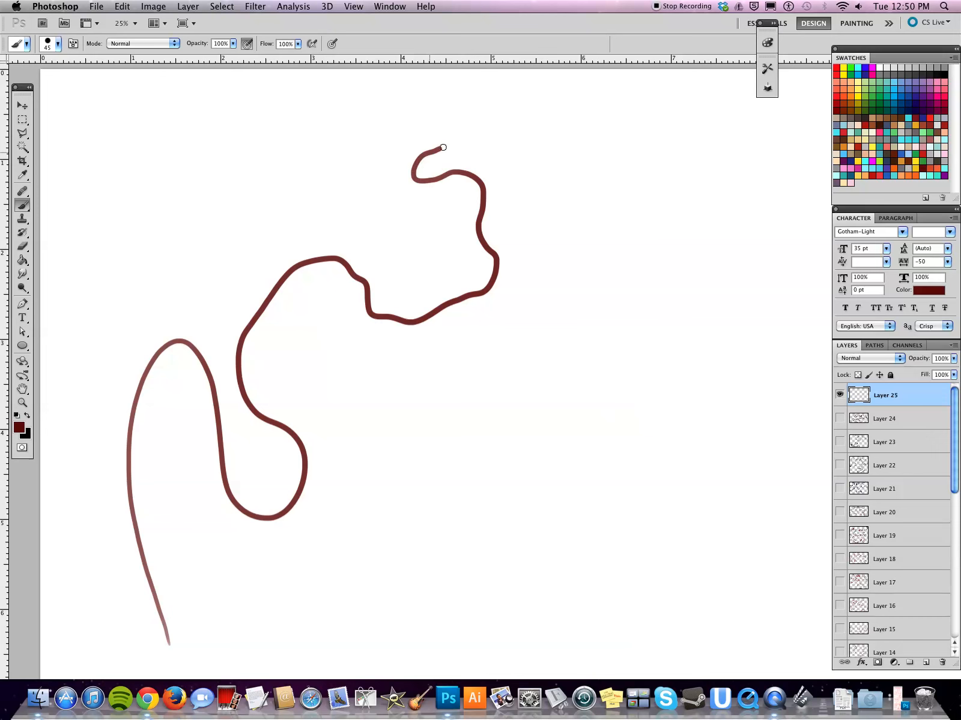
drag(443, 147, 535, 198)
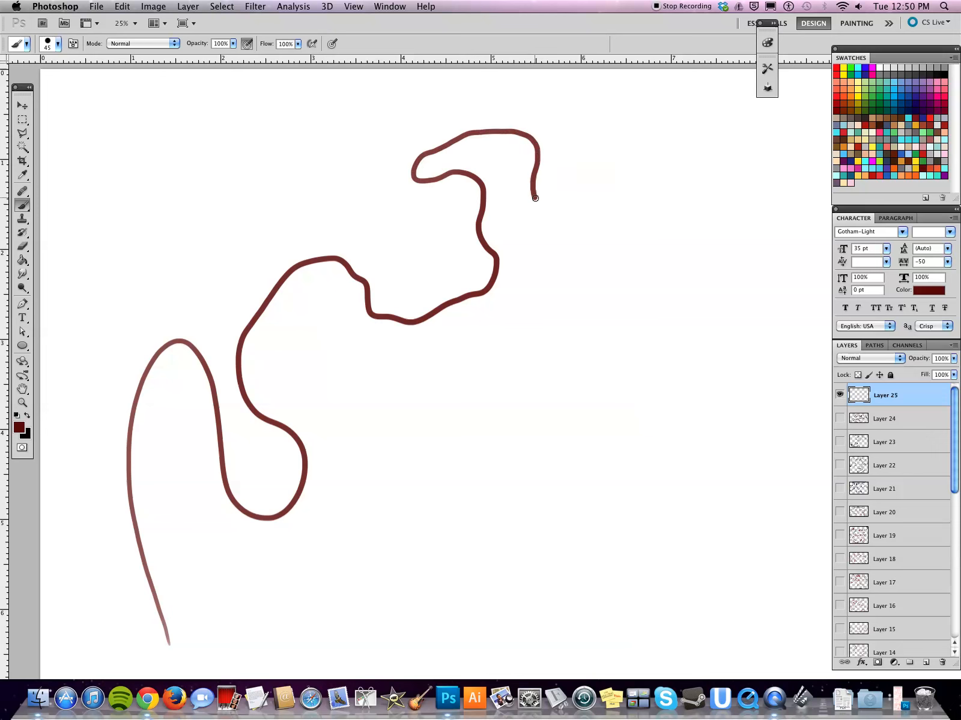
drag(534, 198, 634, 251)
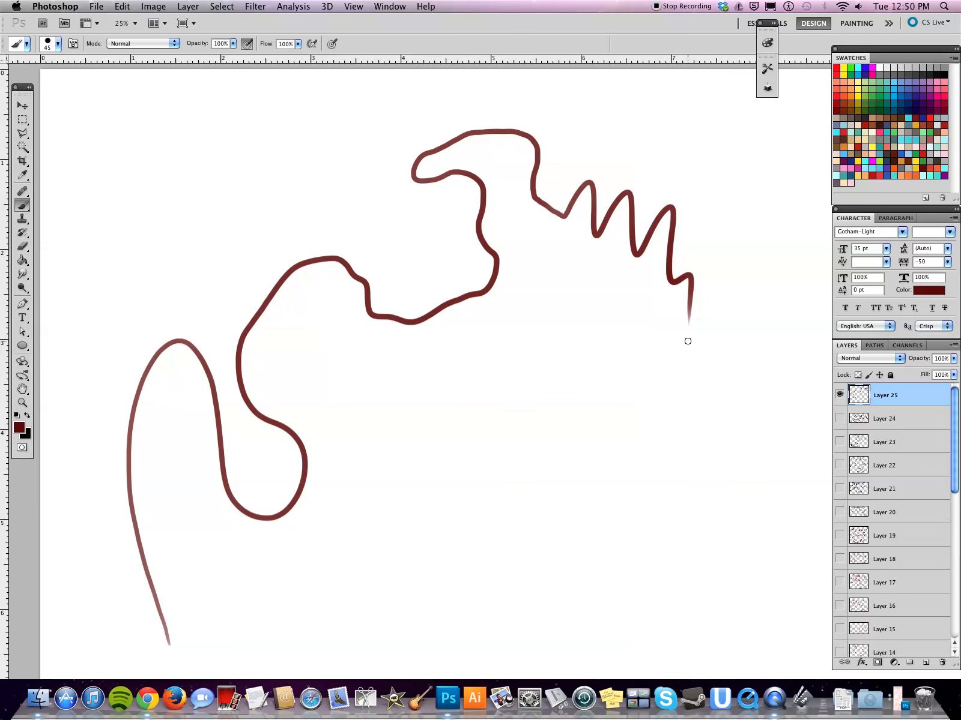
mouse_move(517, 384)
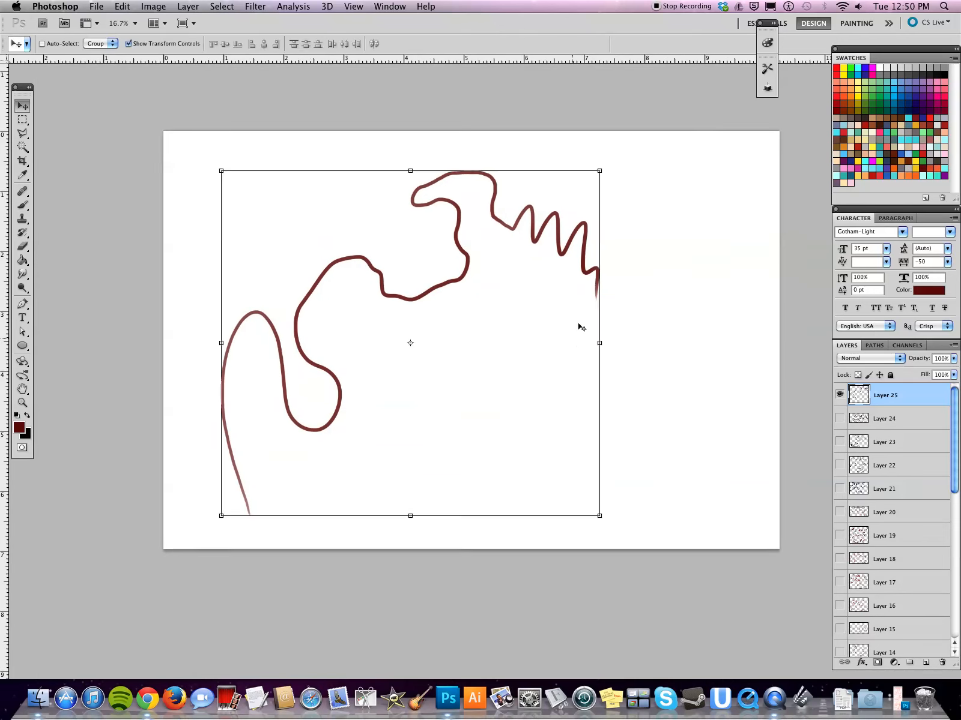
- Brush the spikes down into a snout, then add the upper mouth edge and lower jaw curve
drag(580, 327, 563, 341)
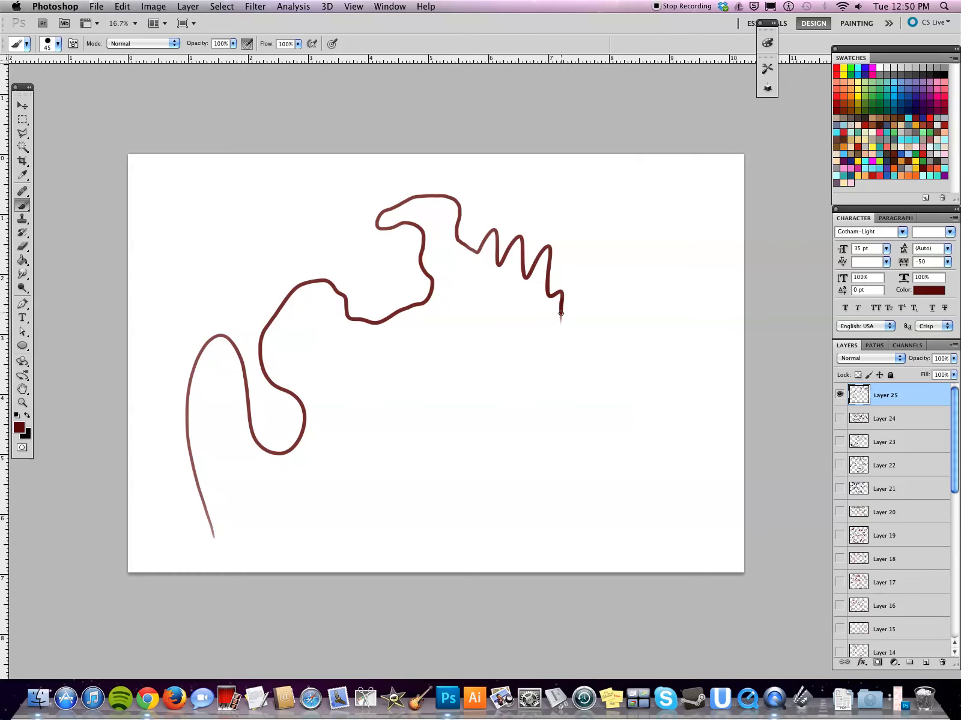
drag(561, 312, 625, 423)
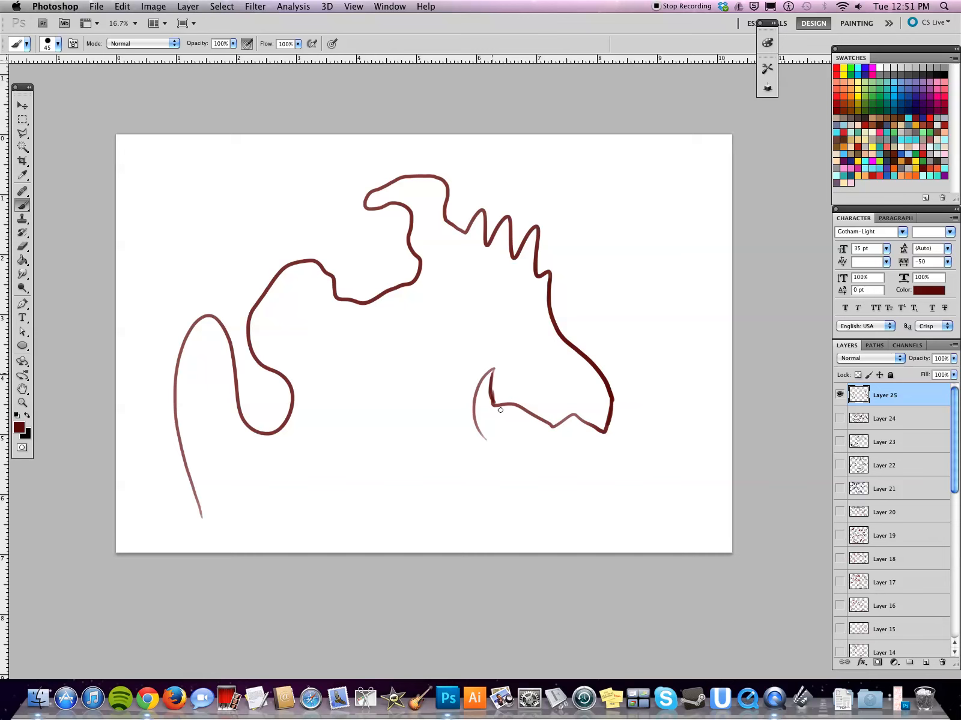
drag(500, 410, 559, 449)
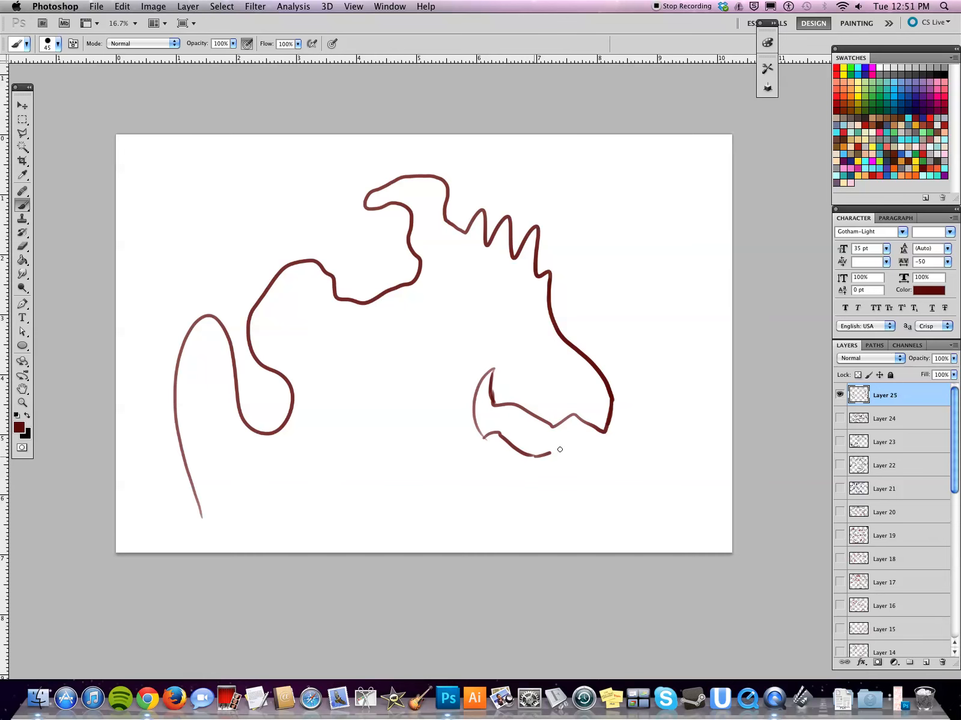
drag(545, 449, 506, 468)
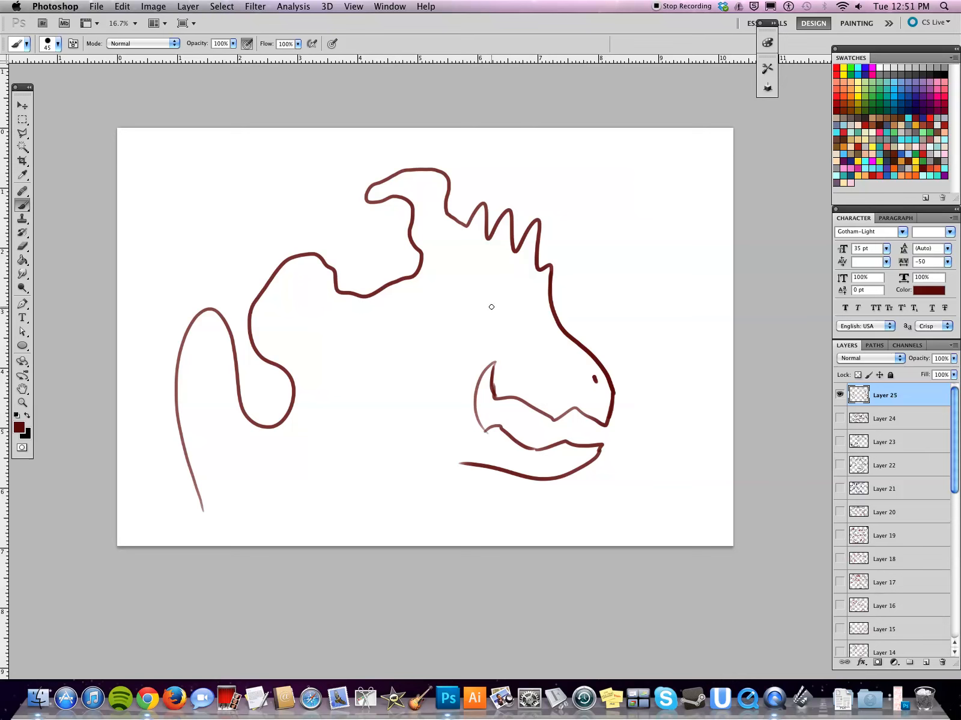
- Paint the dinosaur's round eye and the big back outline arc
drag(490, 306, 507, 329)
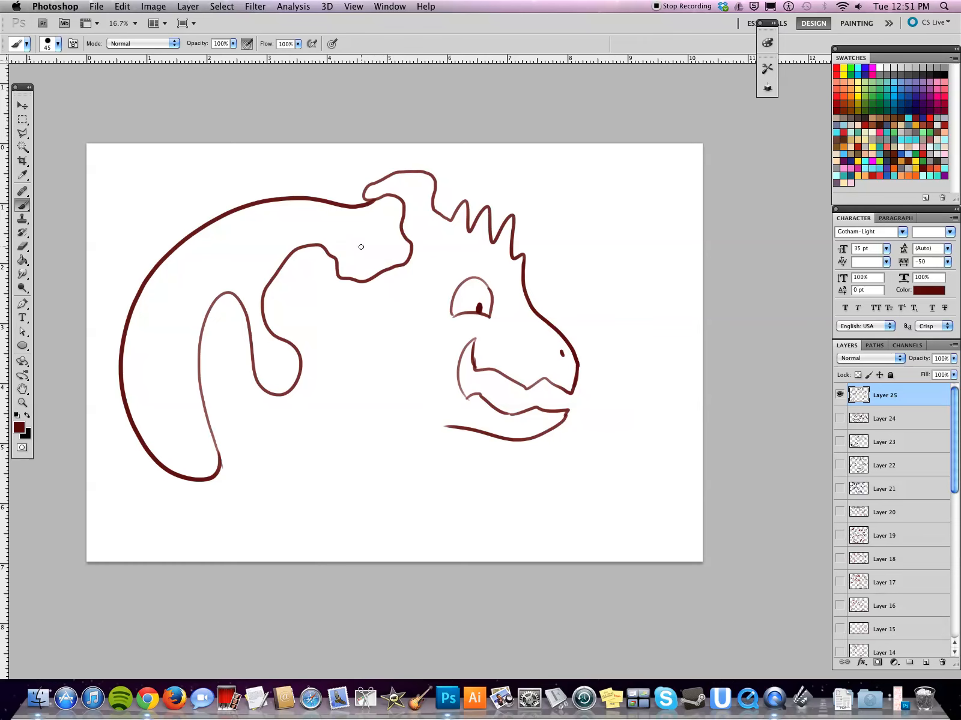
mouse_move(356, 252)
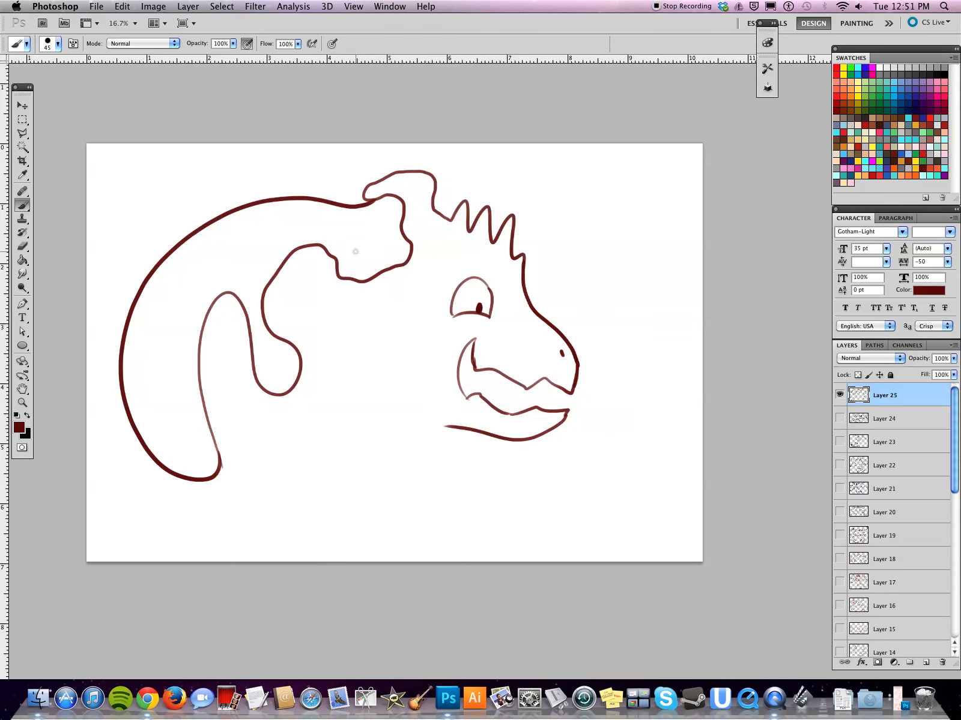
mouse_move(370, 247)
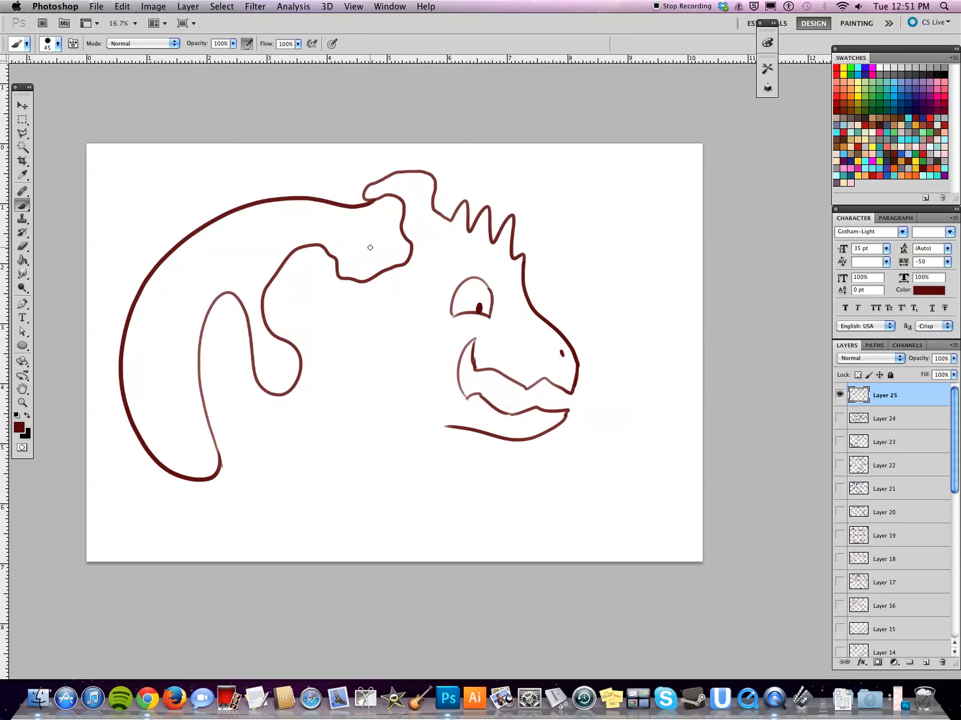
mouse_move(319, 222)
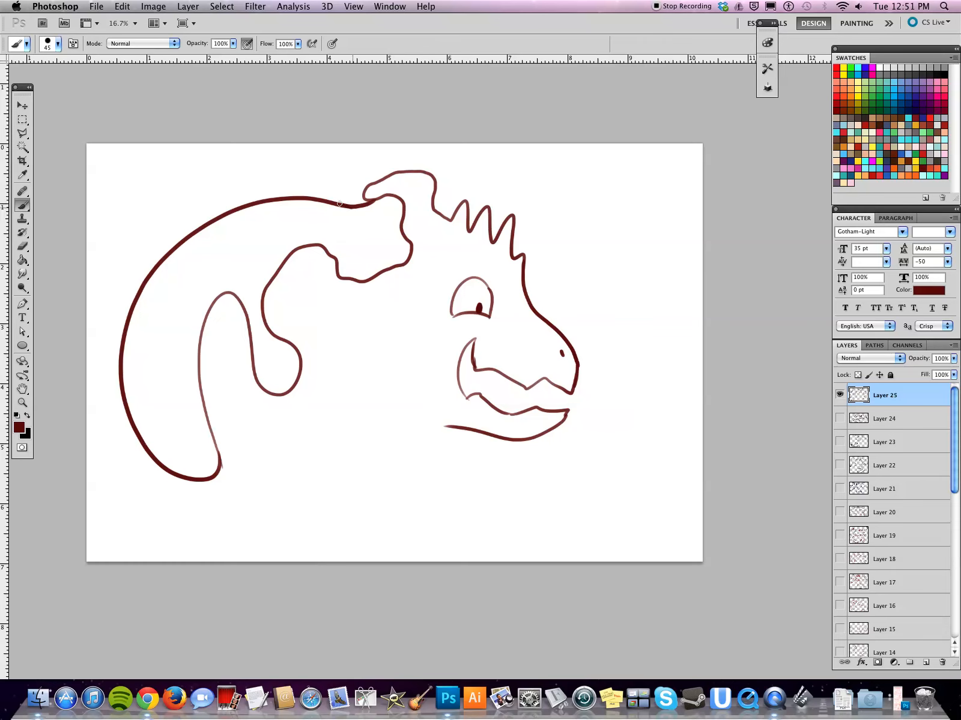
- Sketch the lemur-like creature's head, ears, face markings and a small face mark, plus extra detail
drag(330, 208, 379, 212)
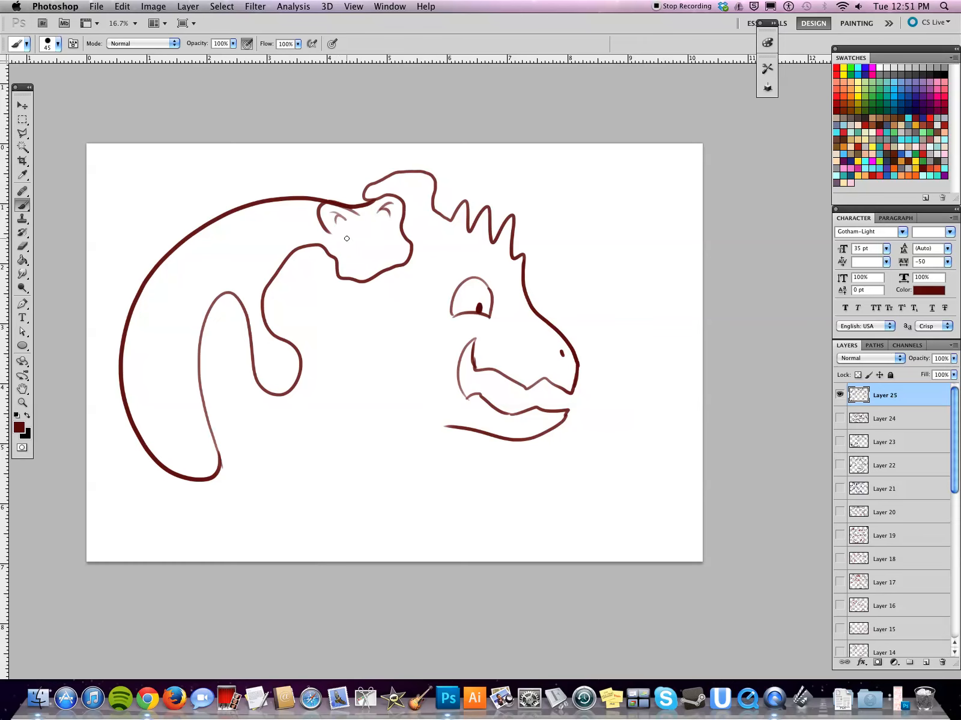
drag(346, 239, 410, 239)
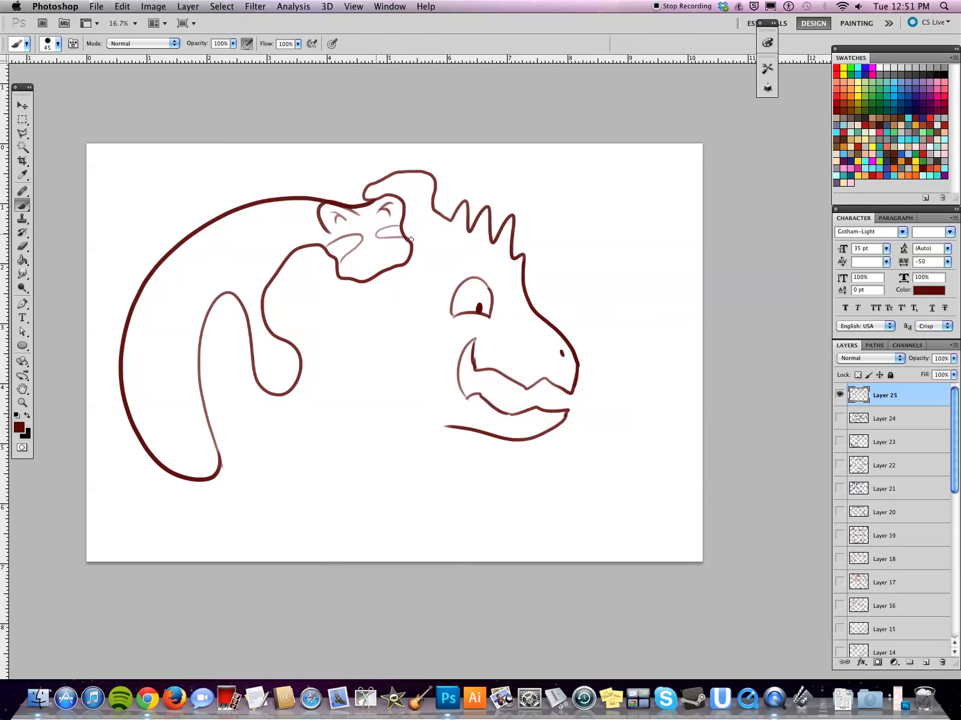
click(370, 250)
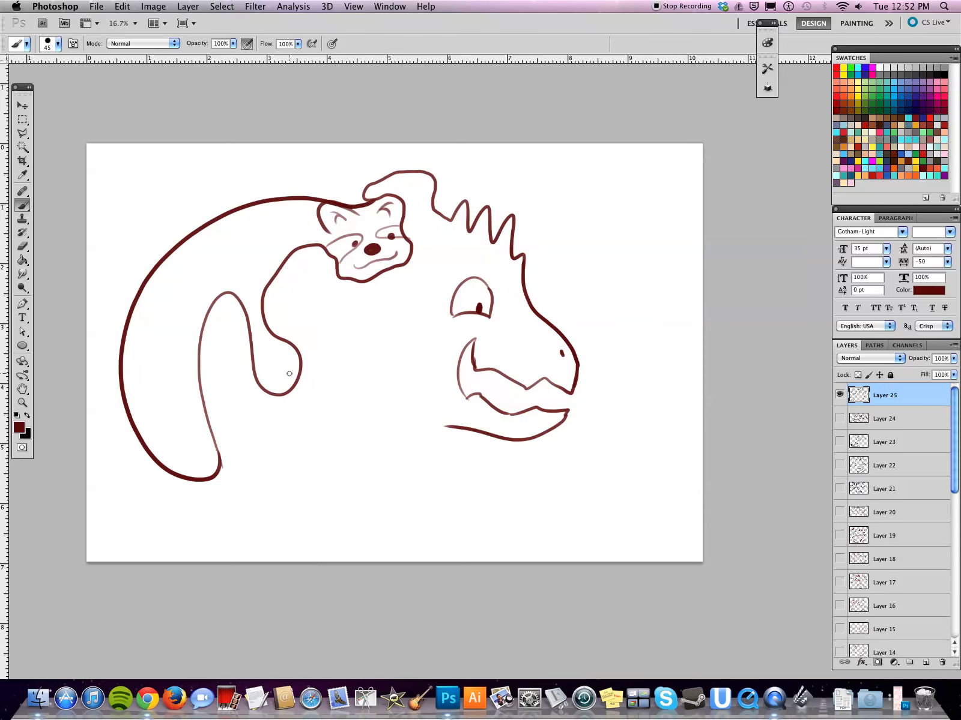
drag(279, 374, 295, 389)
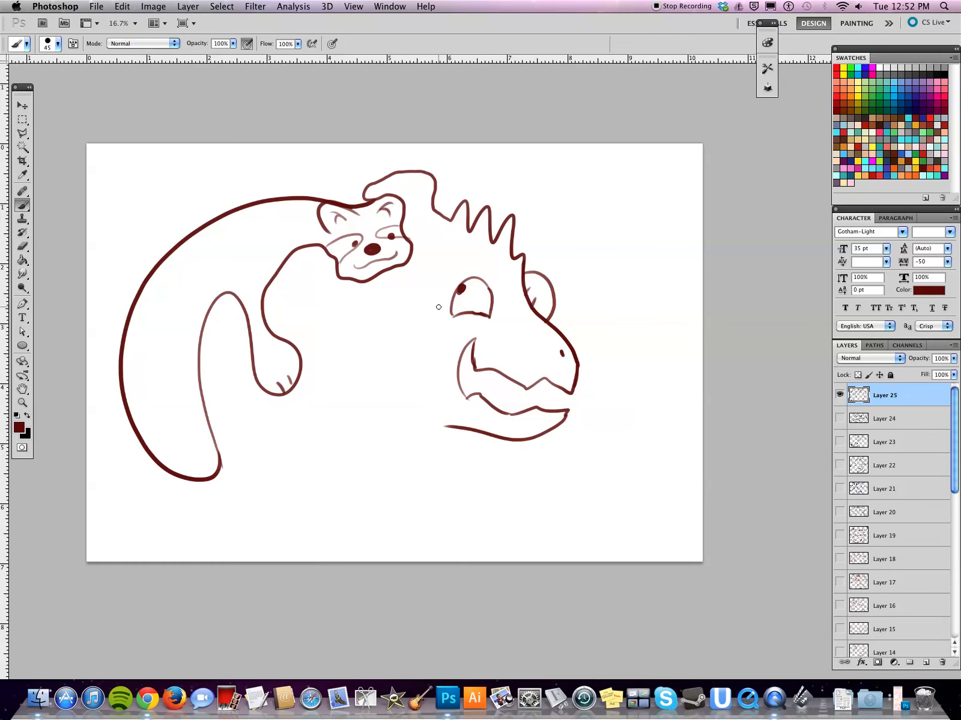
mouse_move(173, 399)
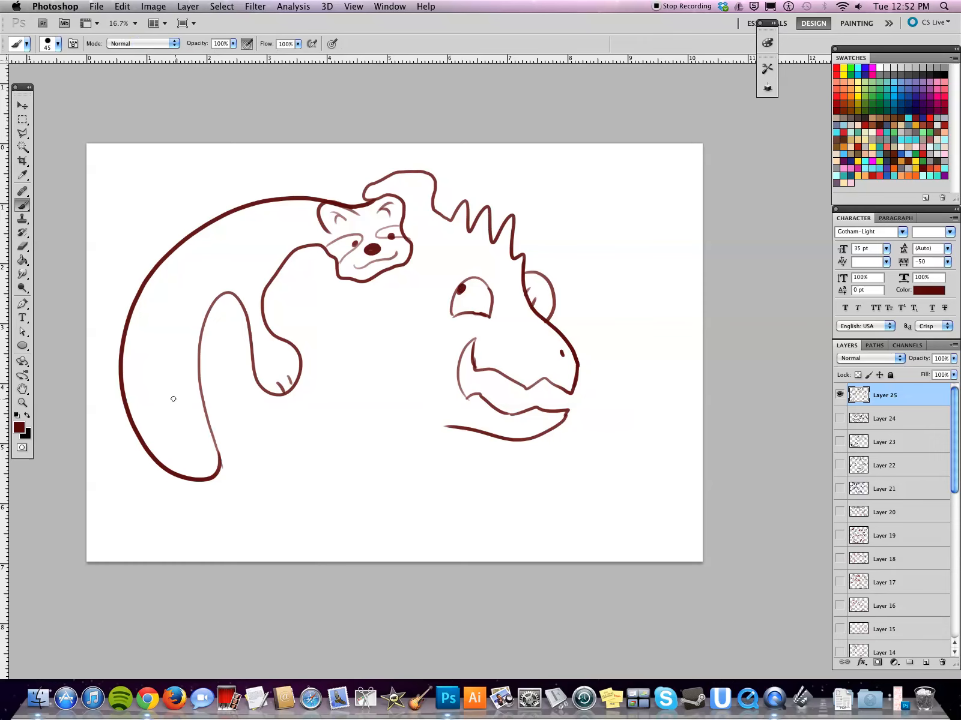
mouse_move(150, 355)
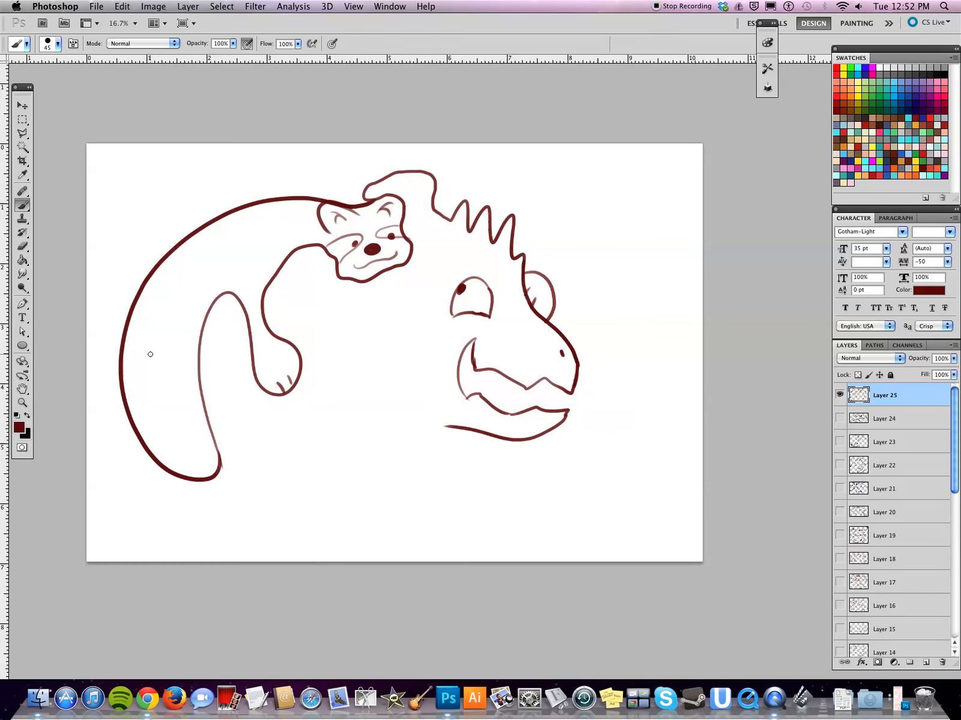
- Draw the lemur's hind legs, the curve under the dinosaur's jaw, and a thumbs-up hand
drag(150, 354, 190, 429)
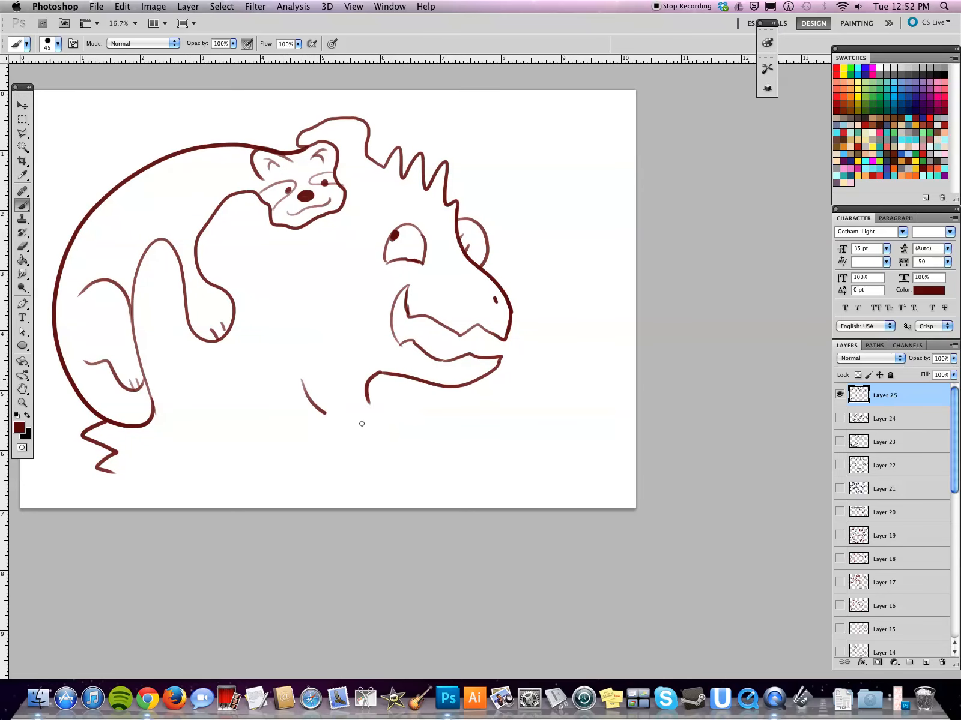
drag(318, 422, 429, 412)
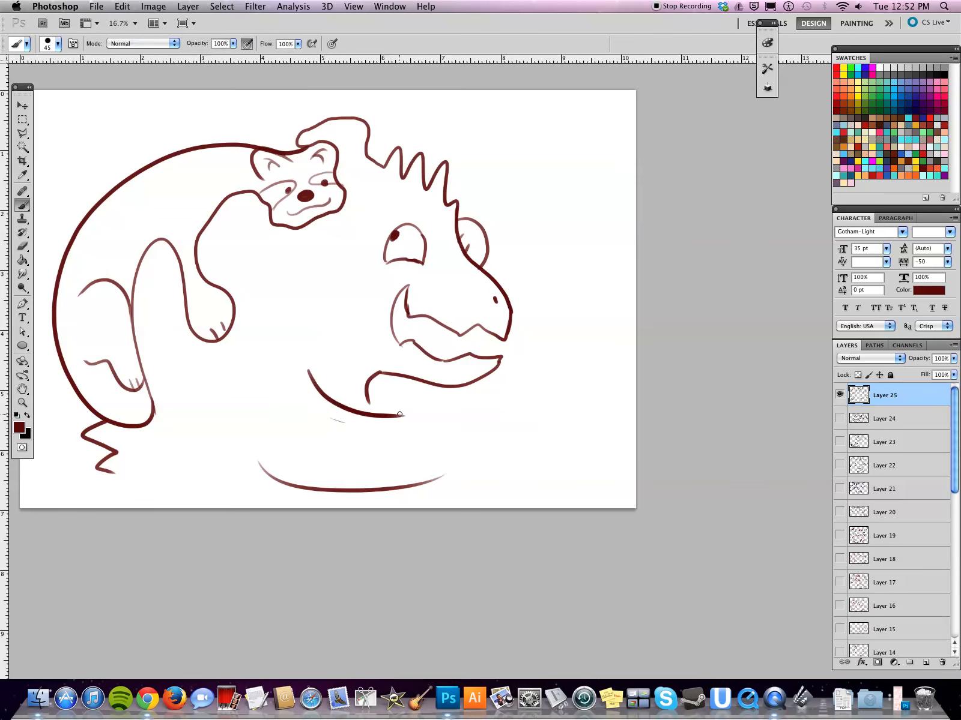
drag(398, 416, 418, 417)
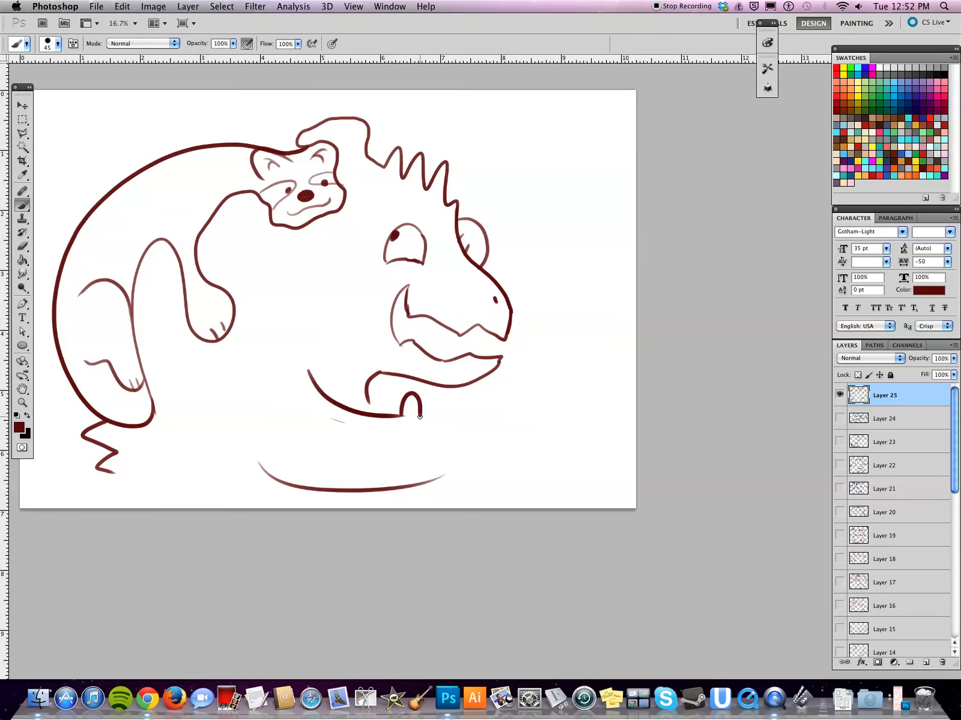
drag(417, 419, 442, 484)
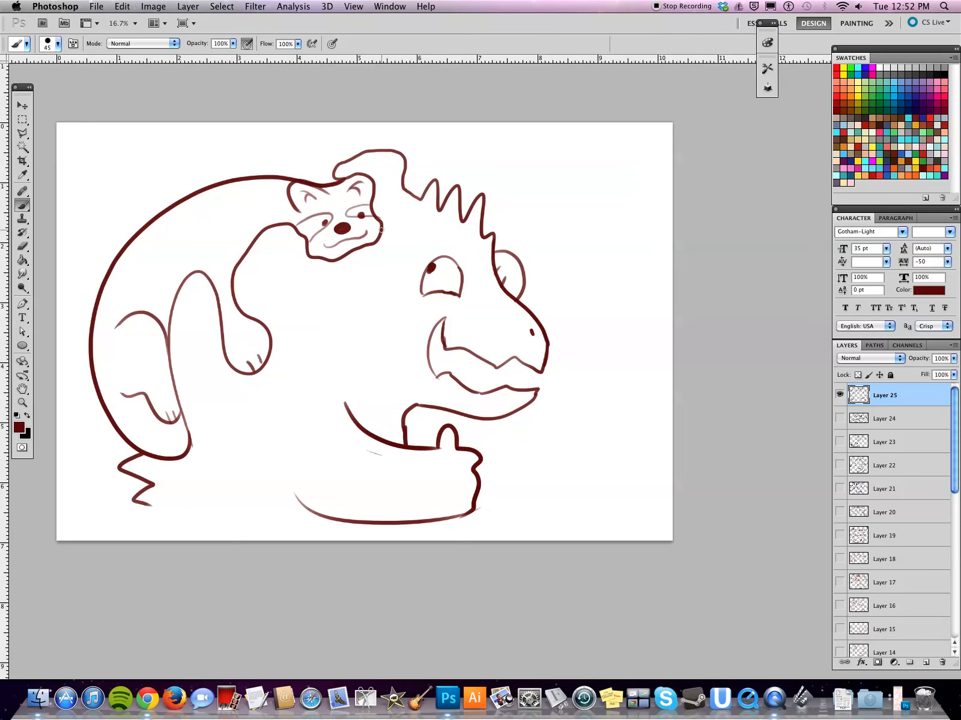
- Draw the duck's eye, neck and feet, plus the dinosaur's raised arm and hand holding it
drag(379, 230, 453, 218)
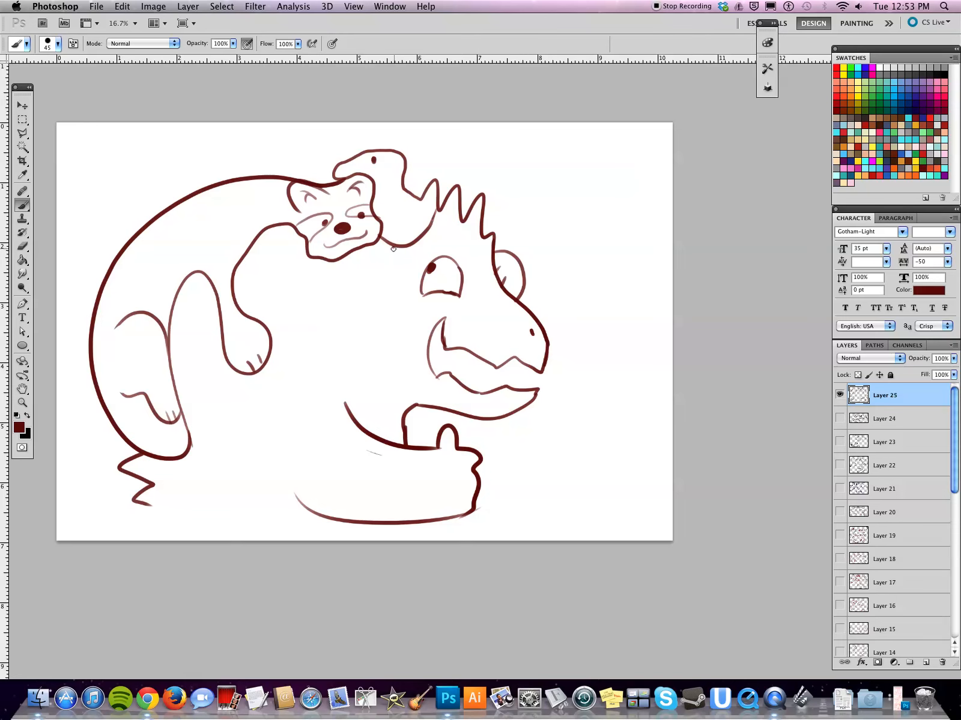
mouse_move(386, 263)
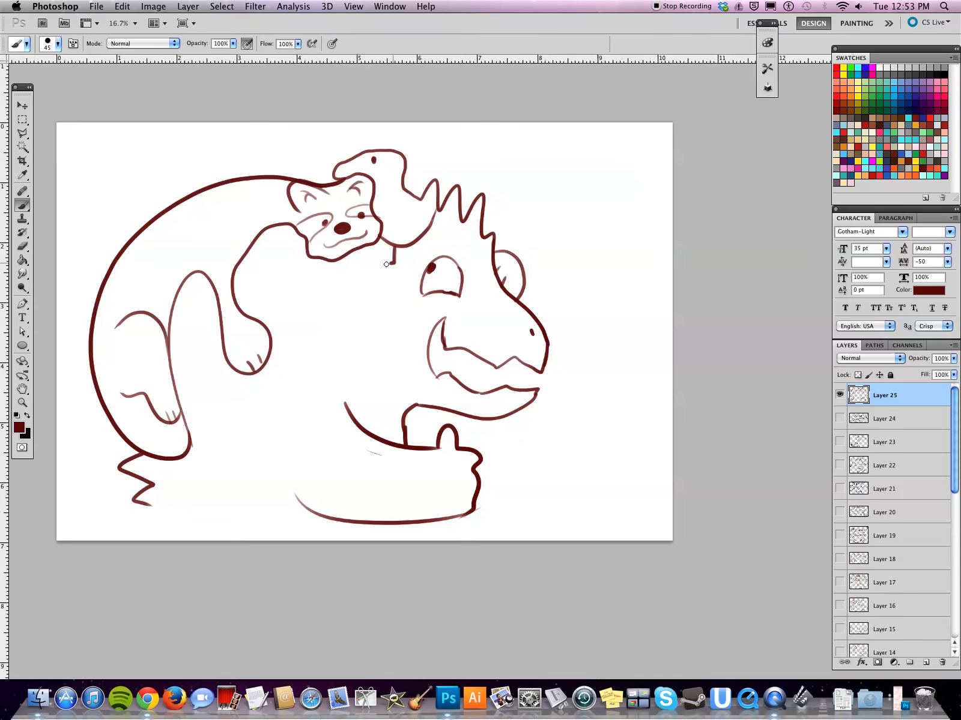
drag(386, 264, 380, 276)
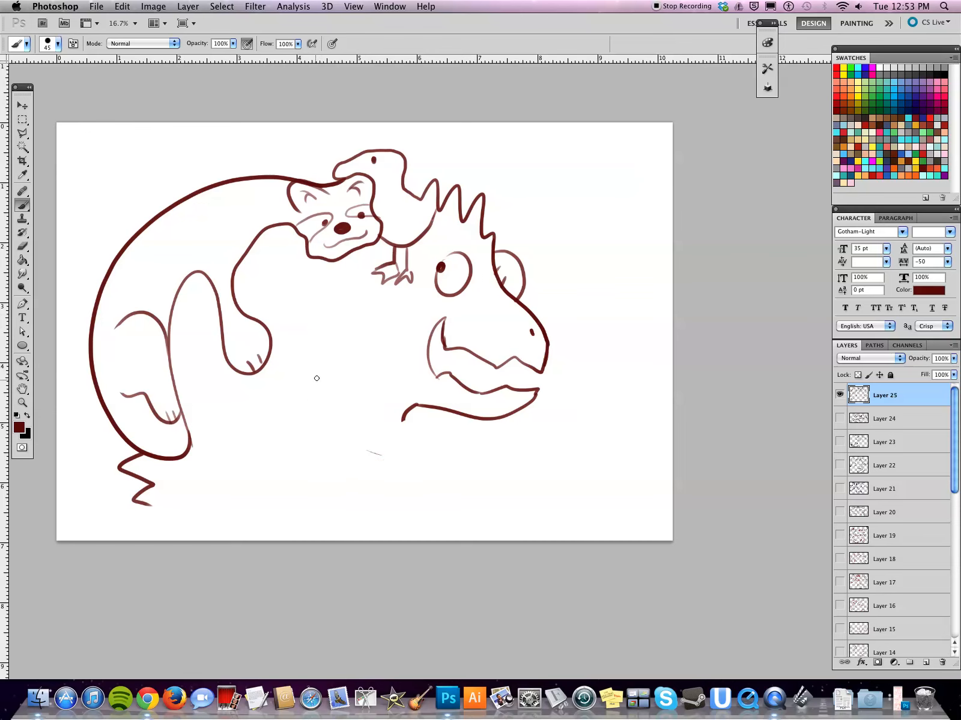
mouse_move(369, 407)
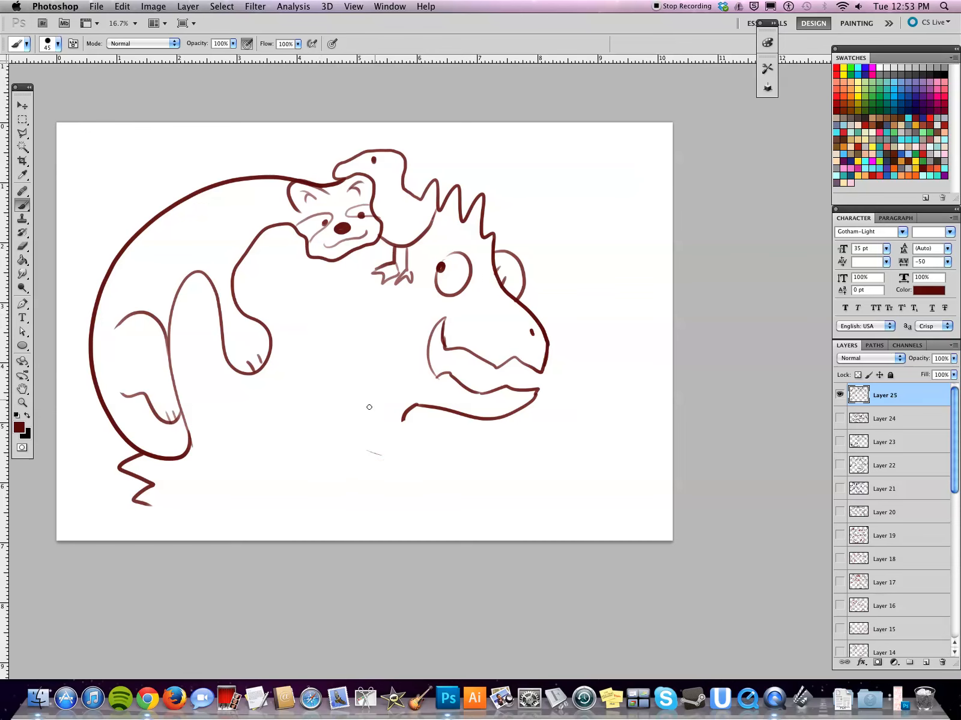
drag(360, 274, 353, 407)
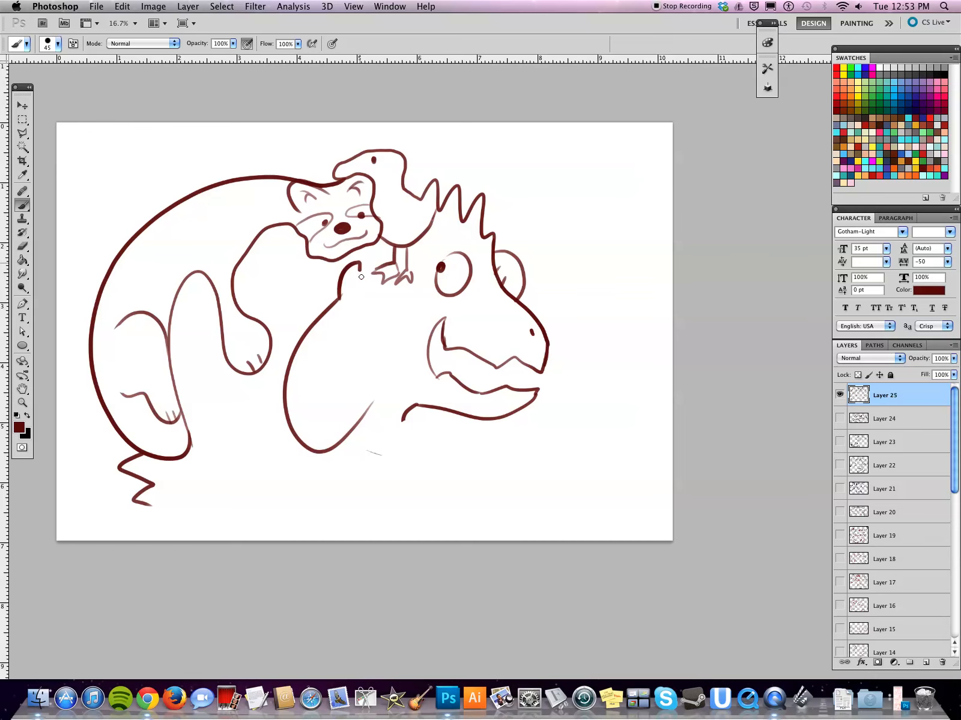
drag(367, 276, 399, 316)
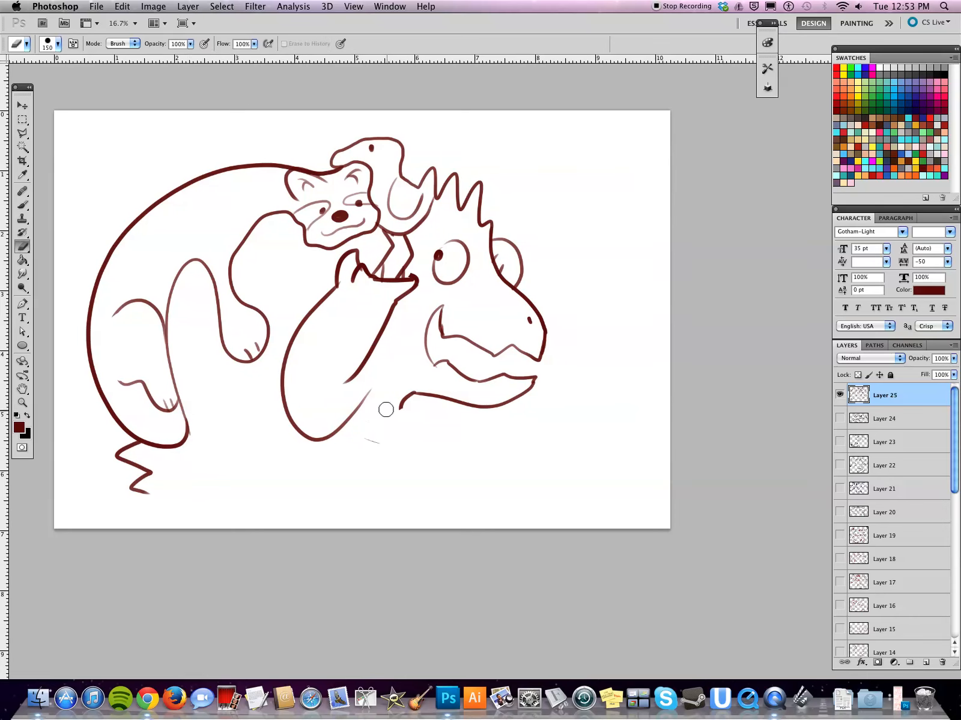
- Outline the chest below the jaw, finish the thumbs-up hand, and add spikes along the back
drag(404, 401, 411, 533)
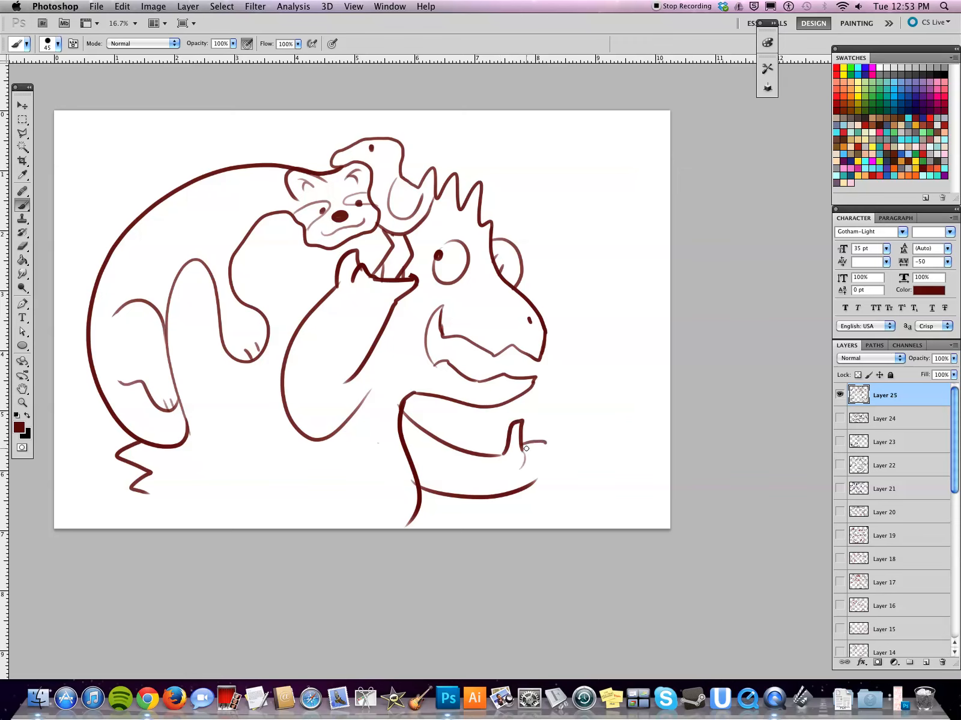
drag(514, 429, 530, 475)
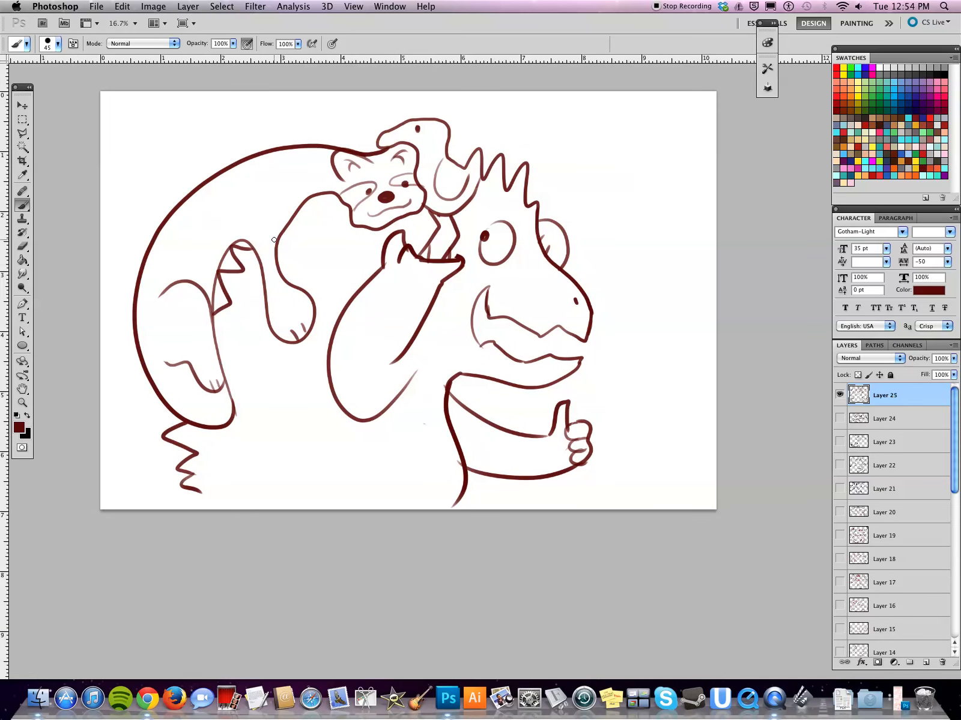
drag(239, 245, 214, 312)
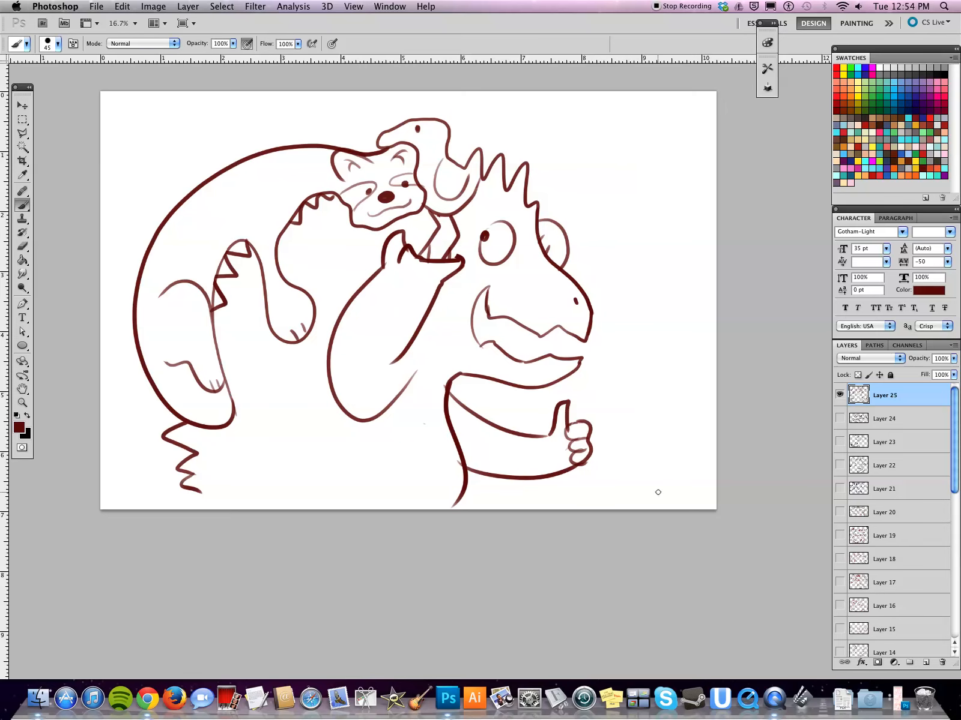
mouse_move(729, 468)
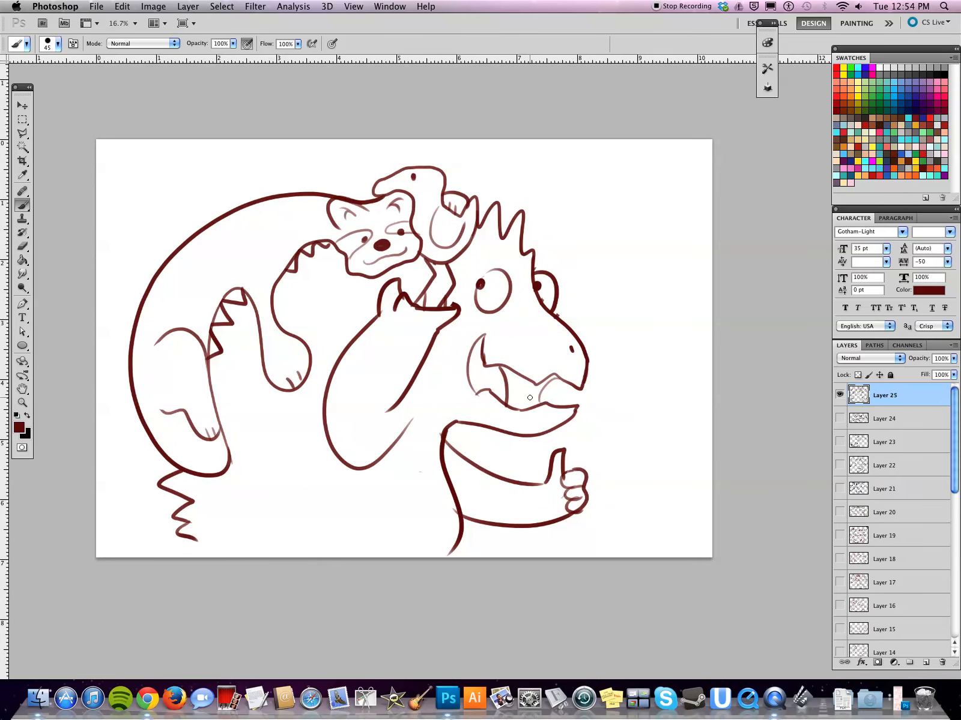
- Brush dark red over the dinosaur's mouth interior until it is completely filled
drag(515, 367, 530, 404)
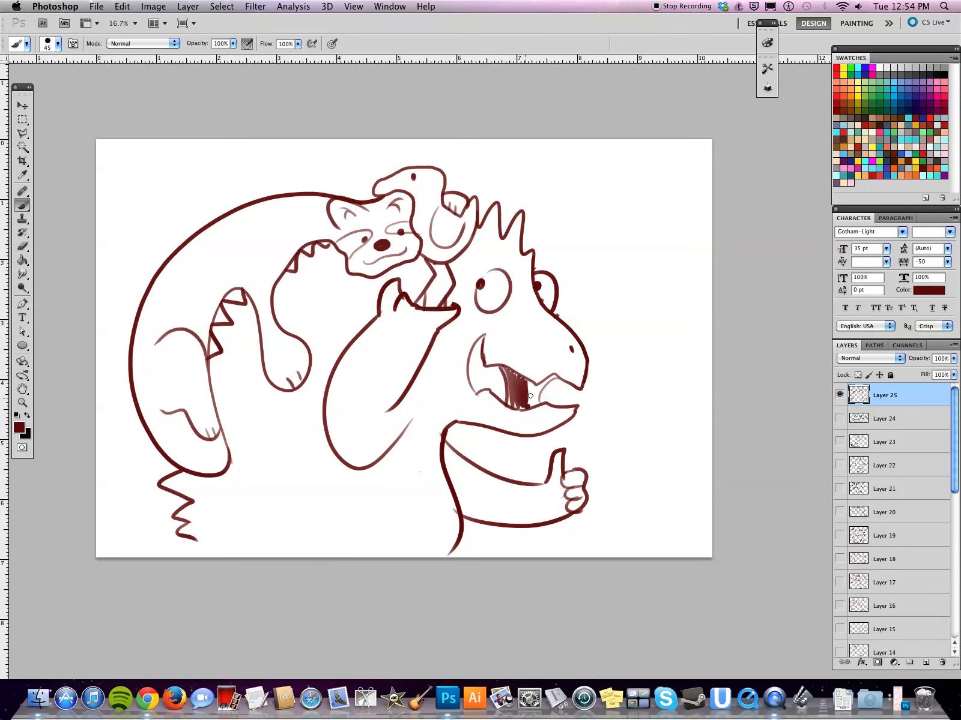
drag(527, 395, 539, 404)
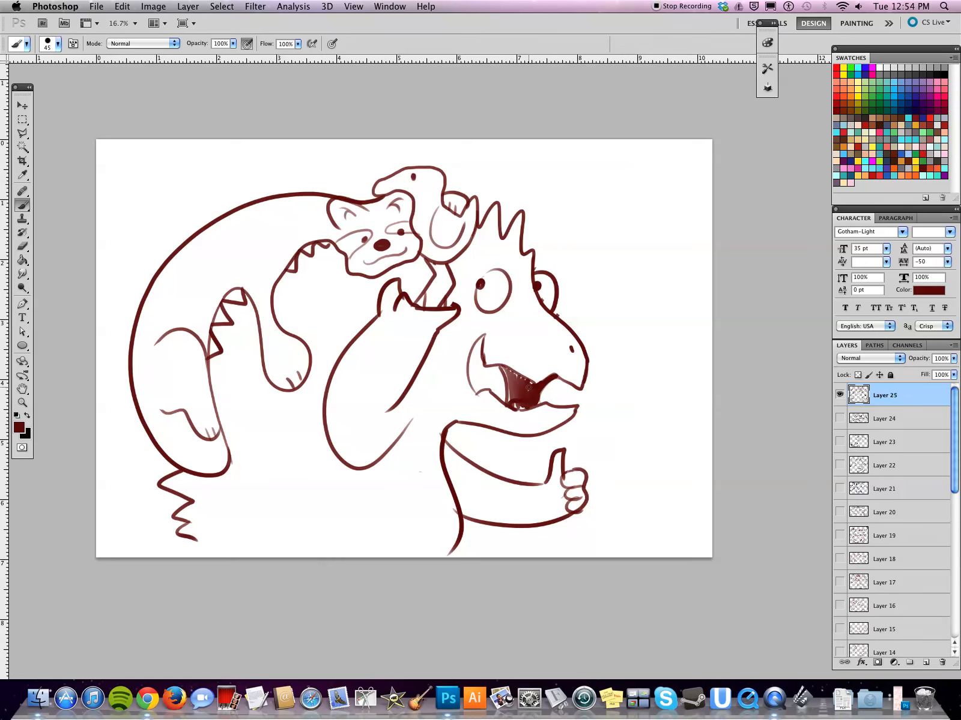
click(527, 398)
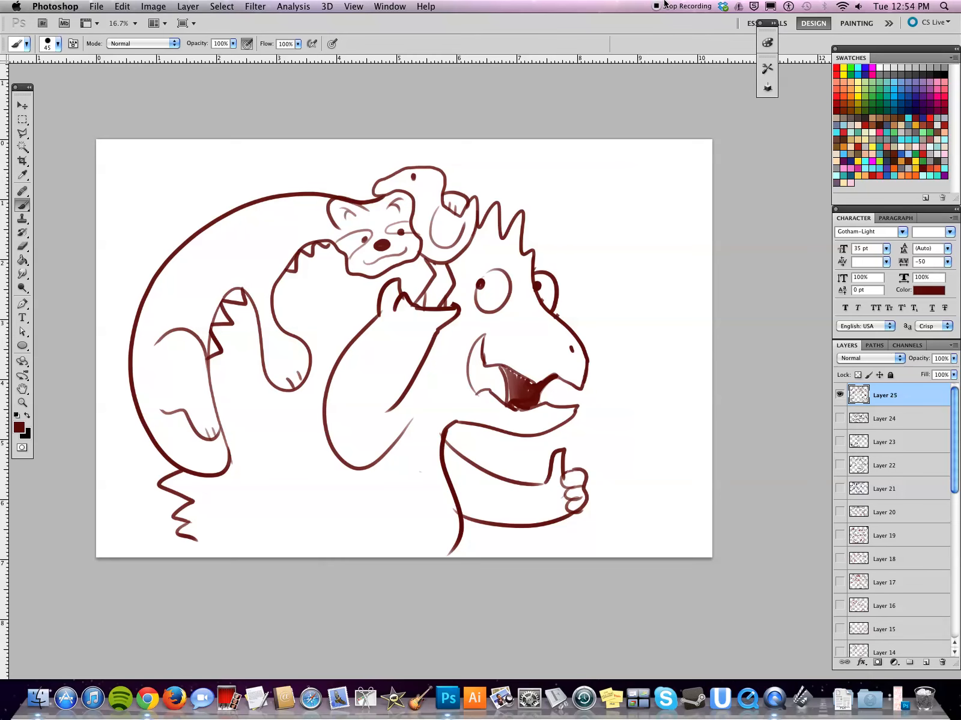
mouse_move(551, 26)
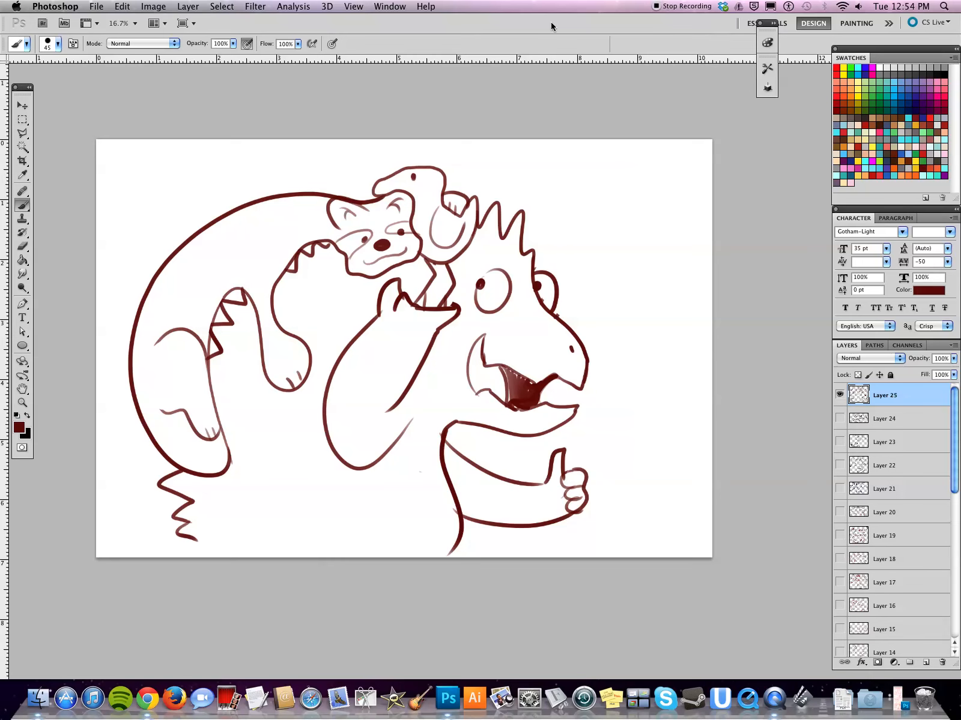
mouse_move(623, 4)
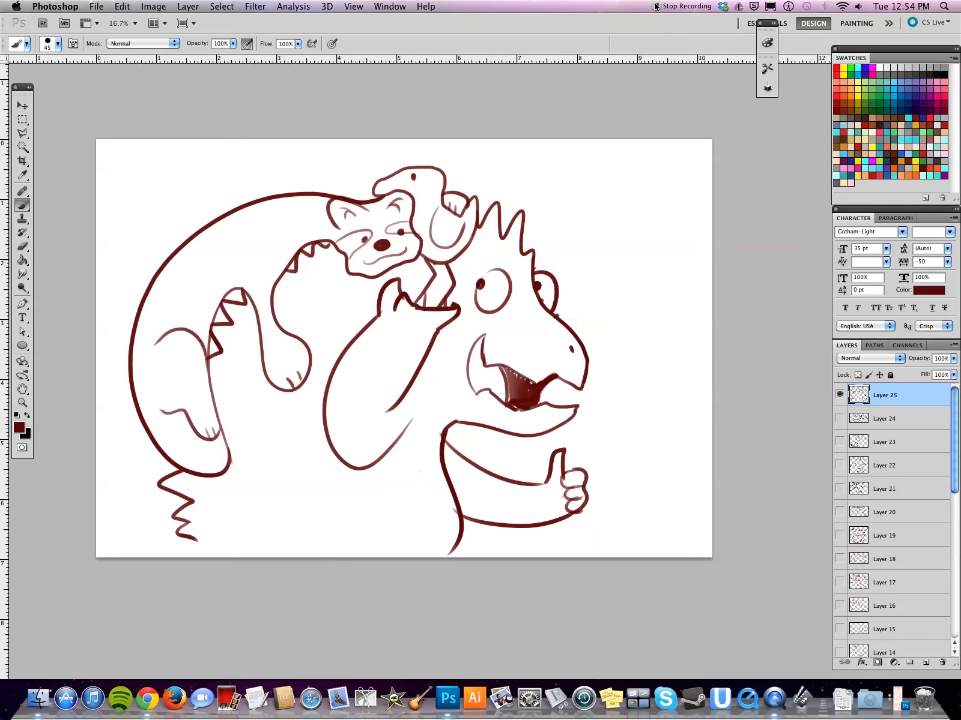
mouse_move(655, 7)
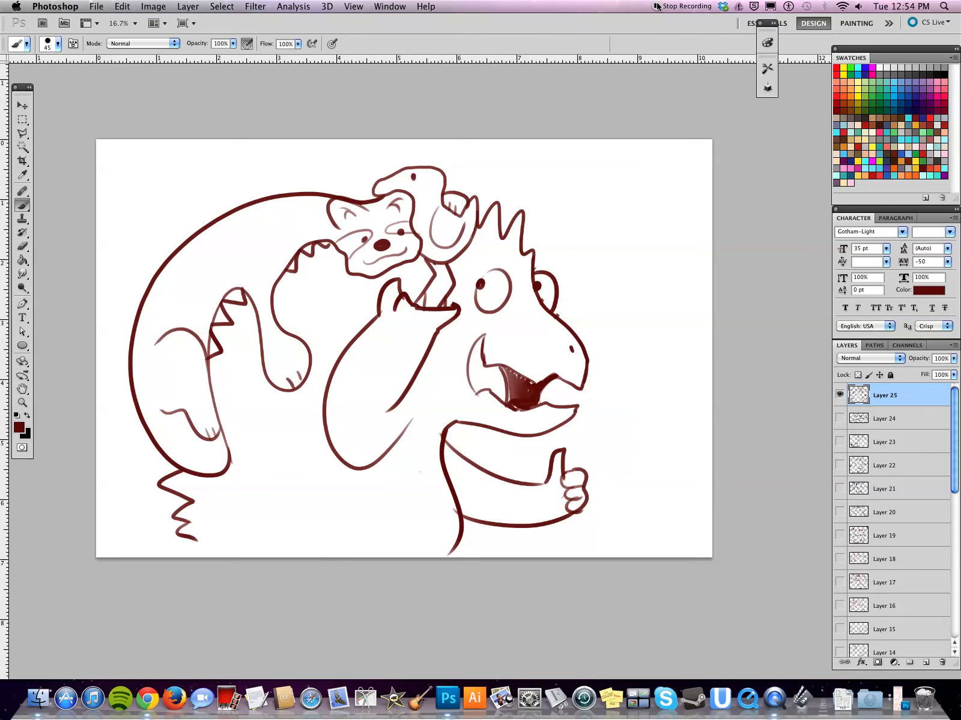